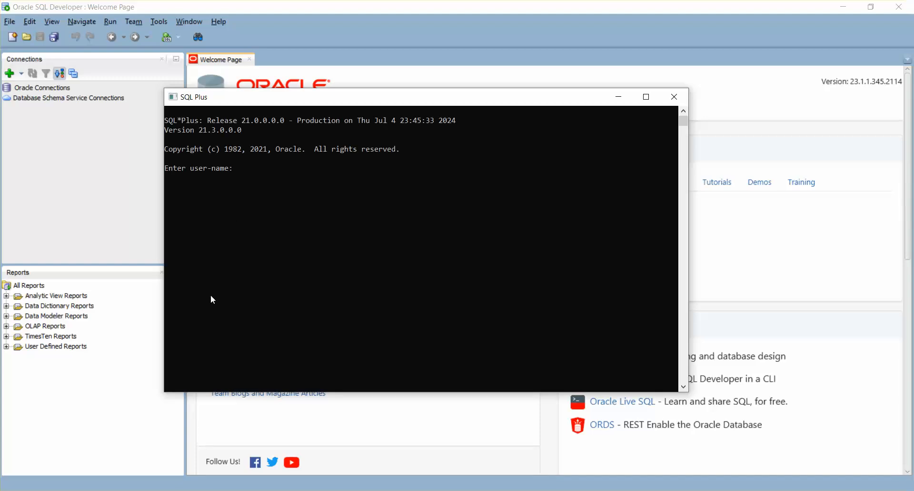
Step: Log into SQL*Plus as SYSTEM, retrying the password after the first denied attempt
type("SYSTEM")
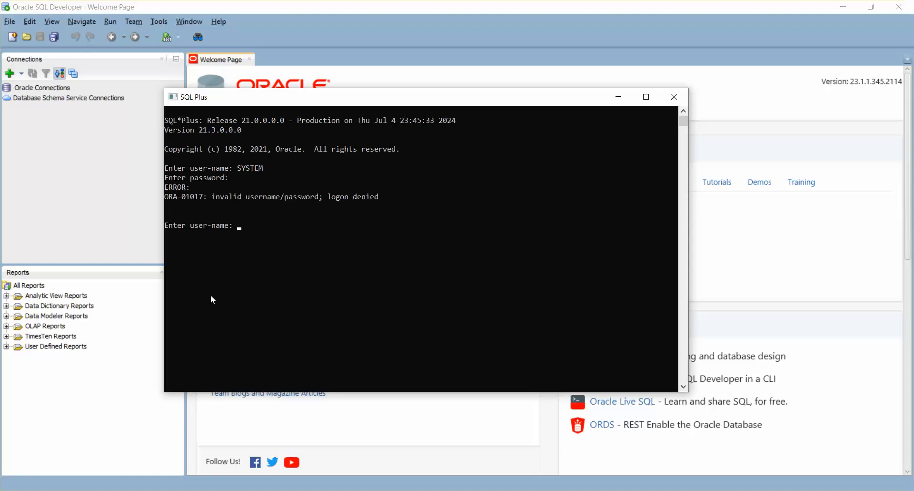
type("SSY")
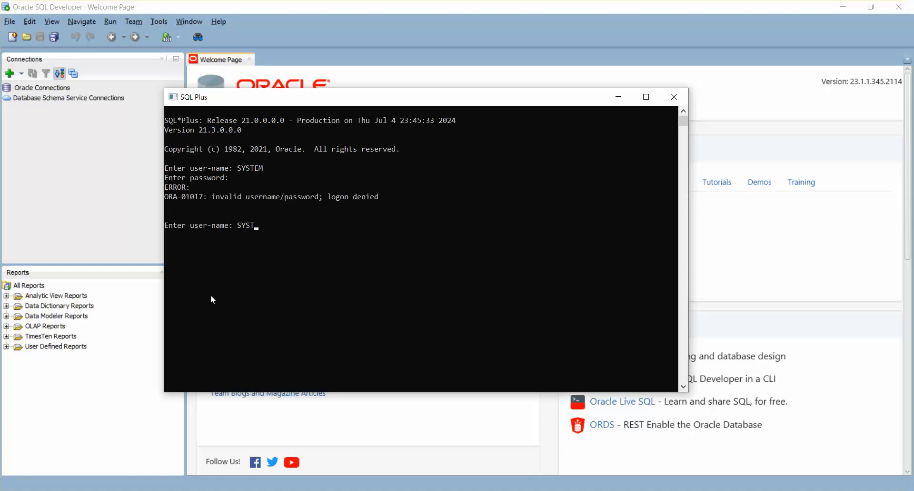
type("EM")
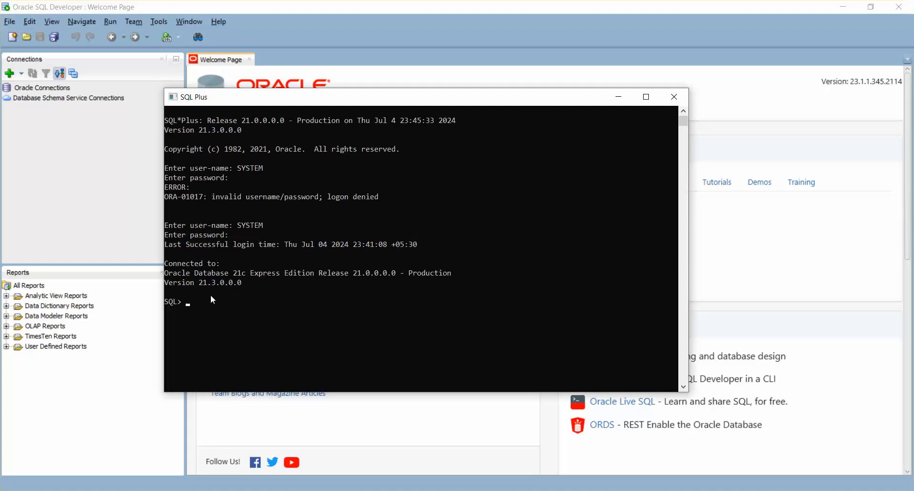
mouse_move(242, 233)
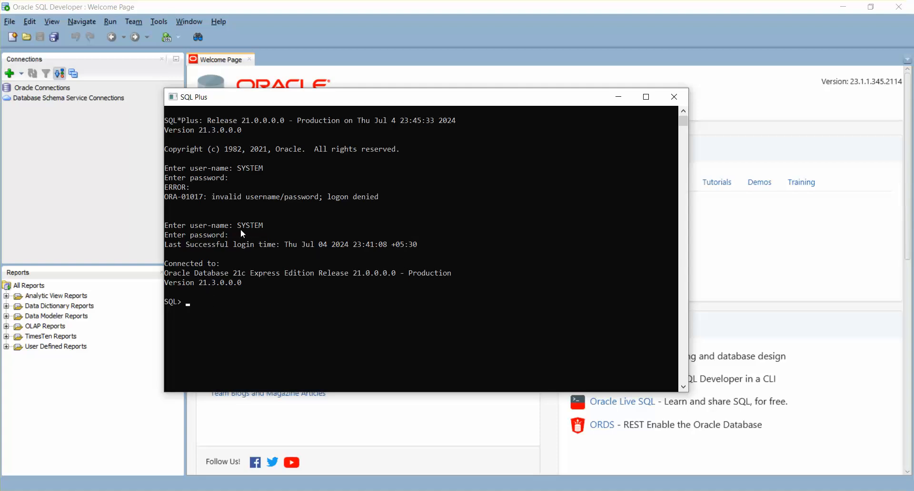
mouse_move(232, 272)
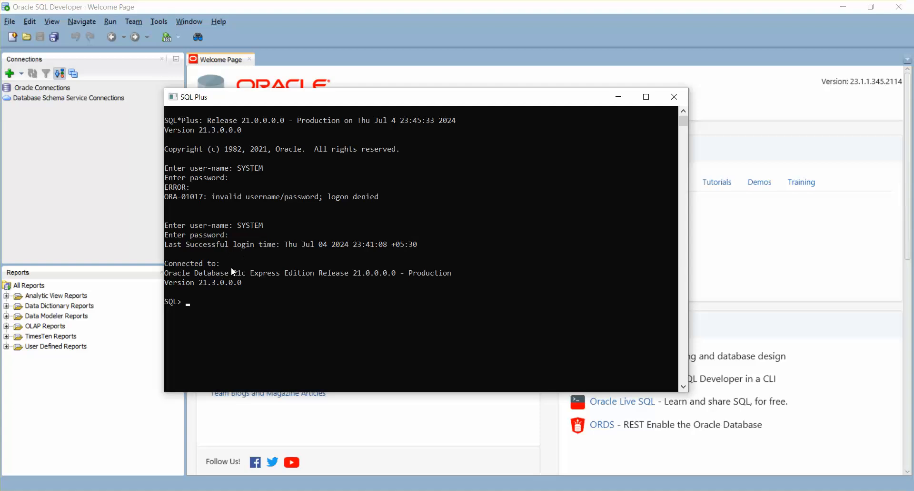
mouse_move(243, 279)
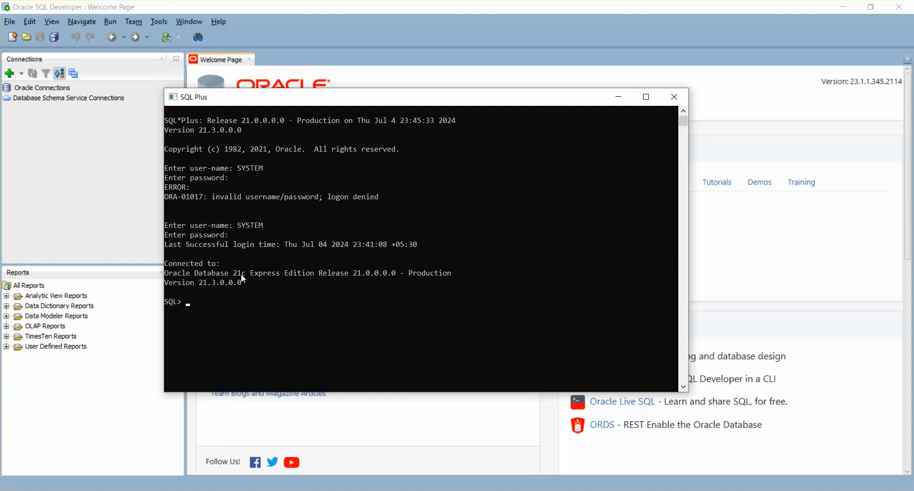
mouse_move(270, 219)
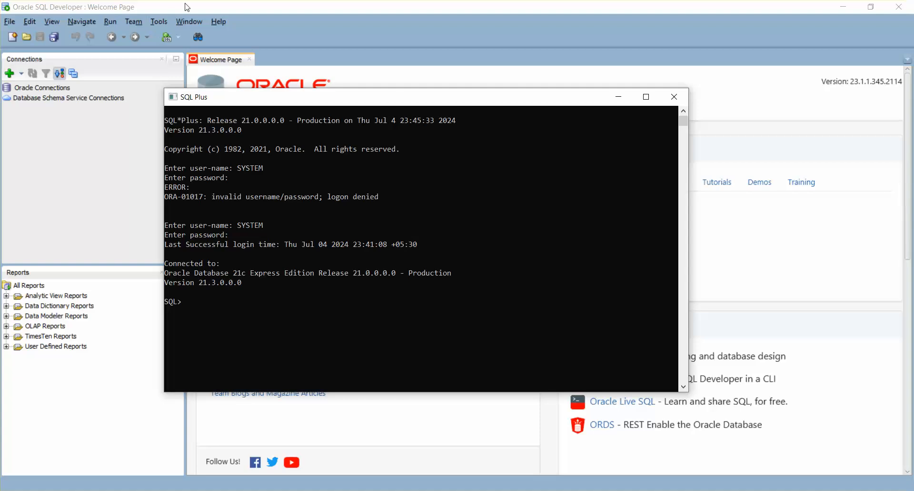
mouse_move(231, 19)
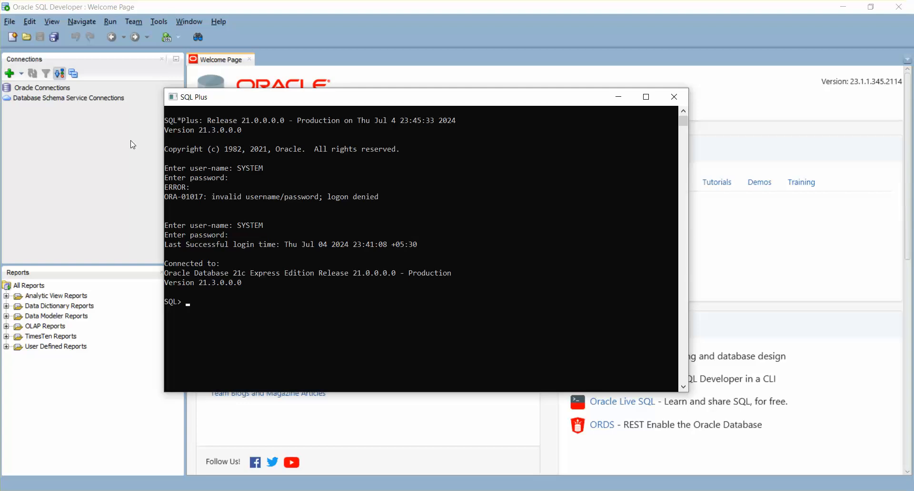
mouse_move(241, 213)
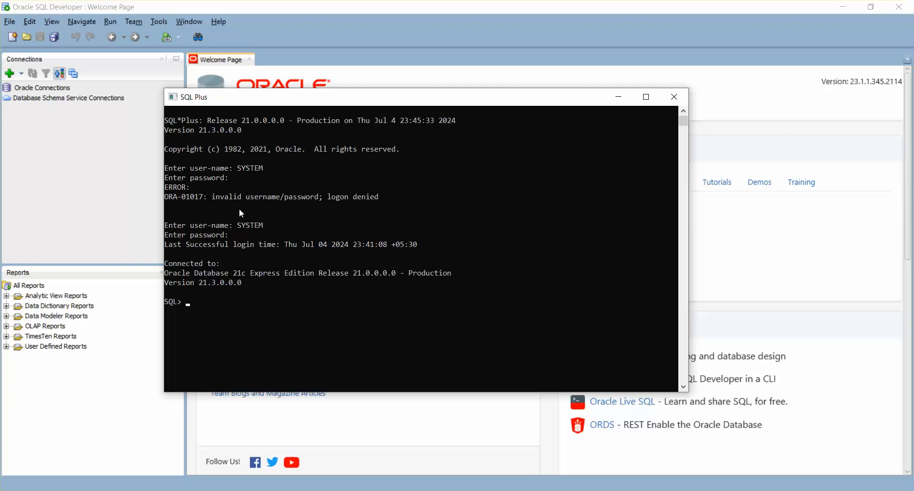
mouse_move(233, 207)
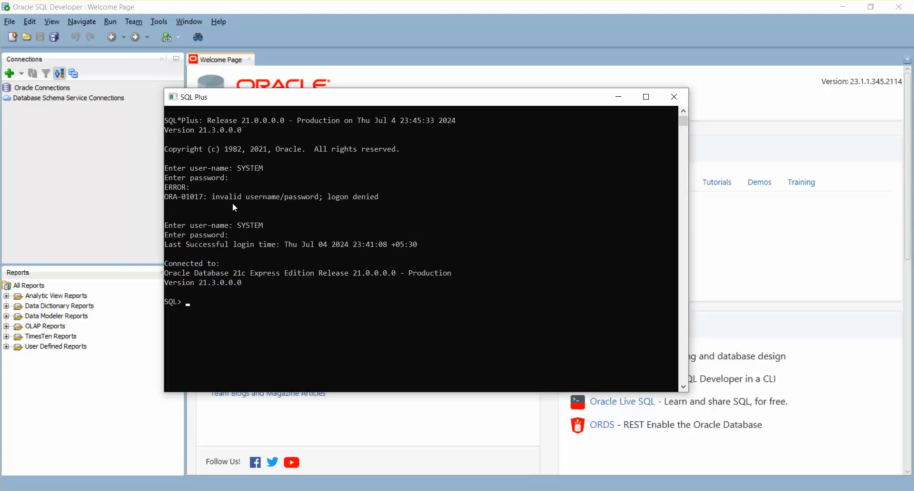
mouse_move(433, 249)
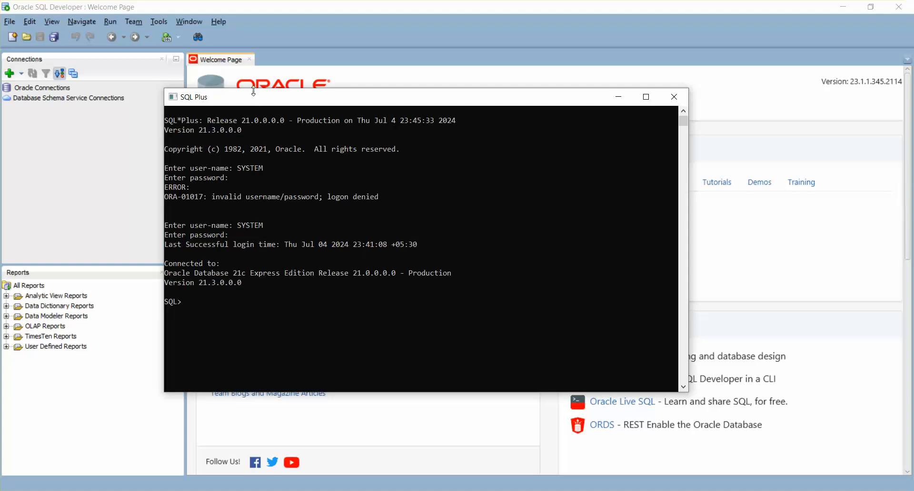
mouse_move(200, 101)
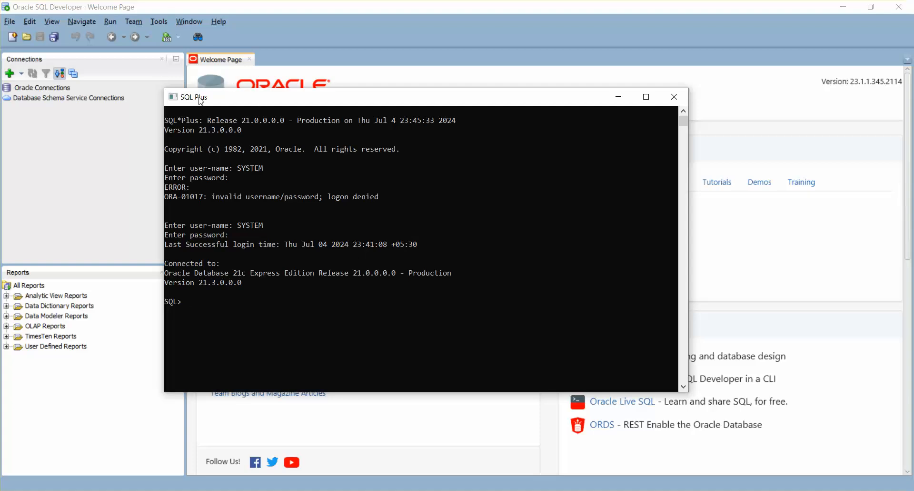
mouse_move(90, 197)
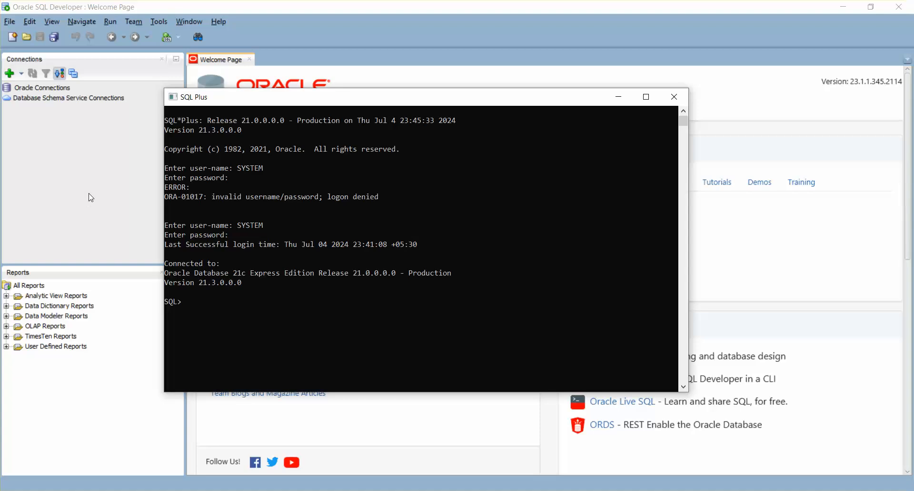
left_click(674, 96)
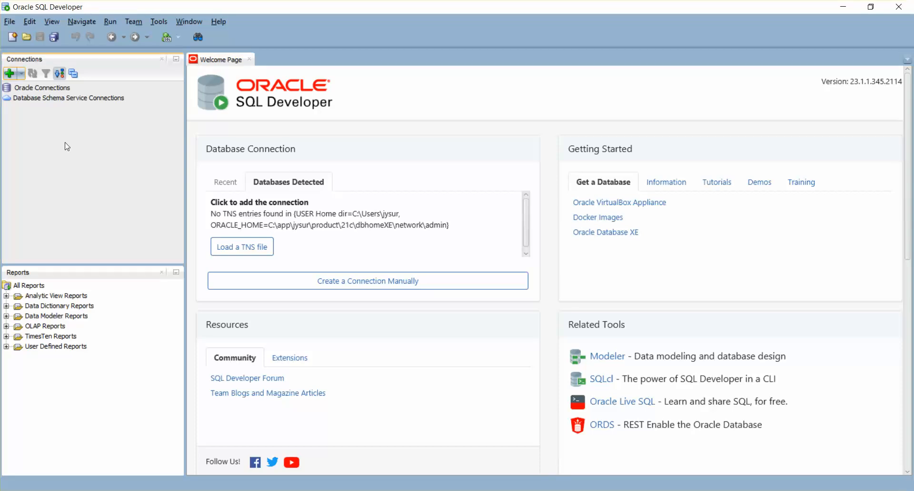
Step: Start a new database connection from the Connections panel
left_click(368, 281)
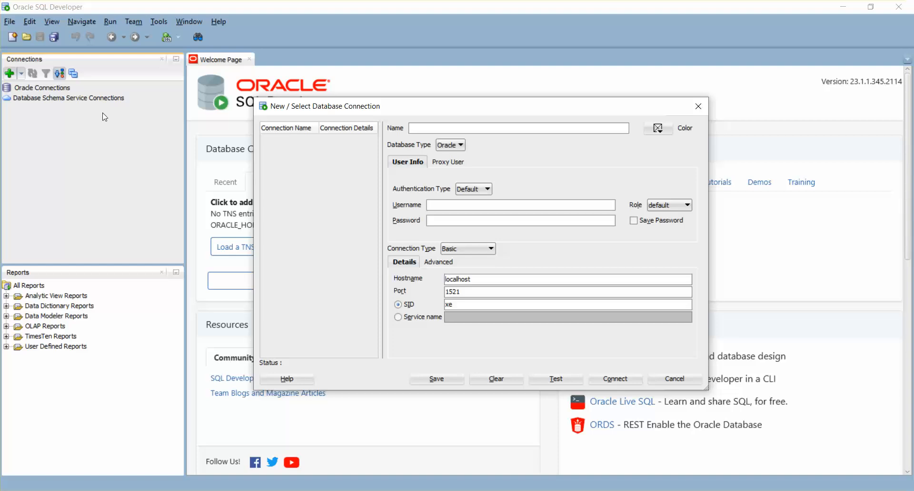
Step: Fill the connection form with name 'Local DB', username SYSTEM and its password
left_click(518, 127)
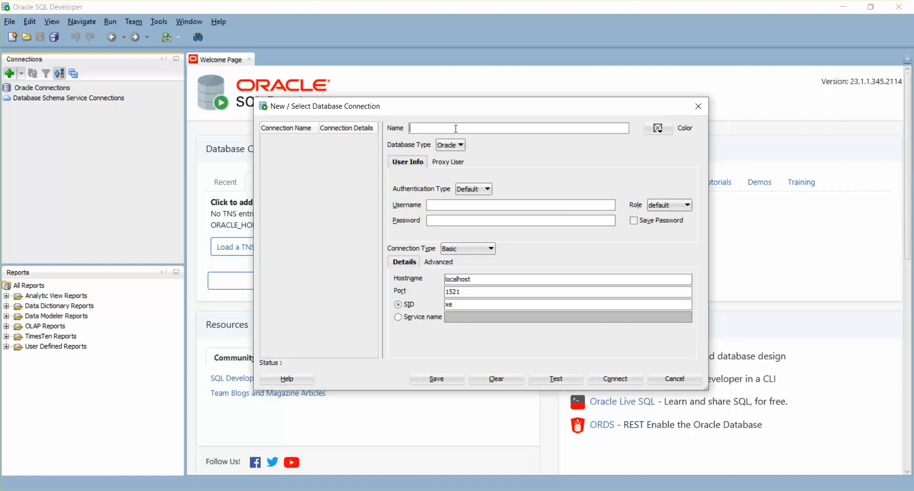
type("Local")
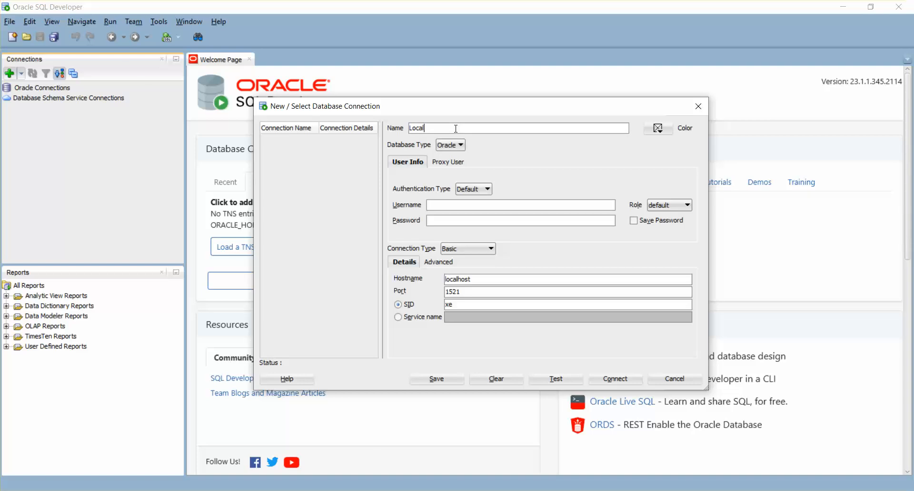
type("DB")
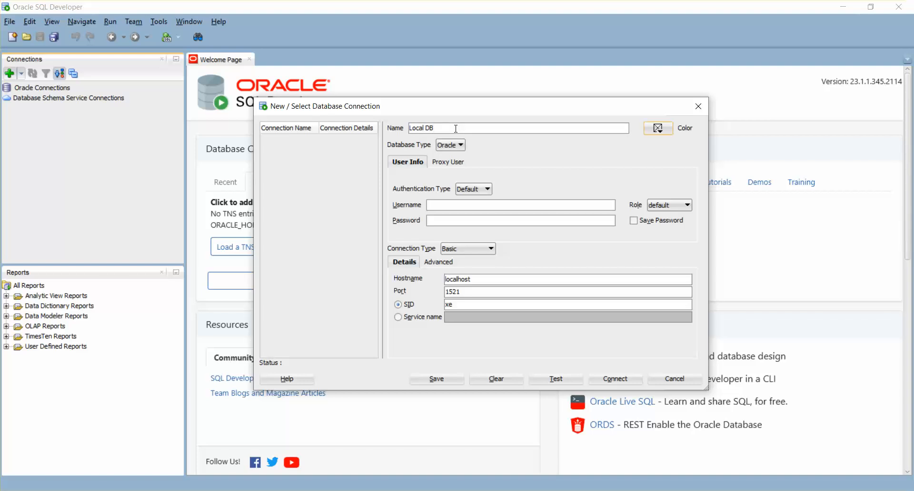
type("SYSTEM")
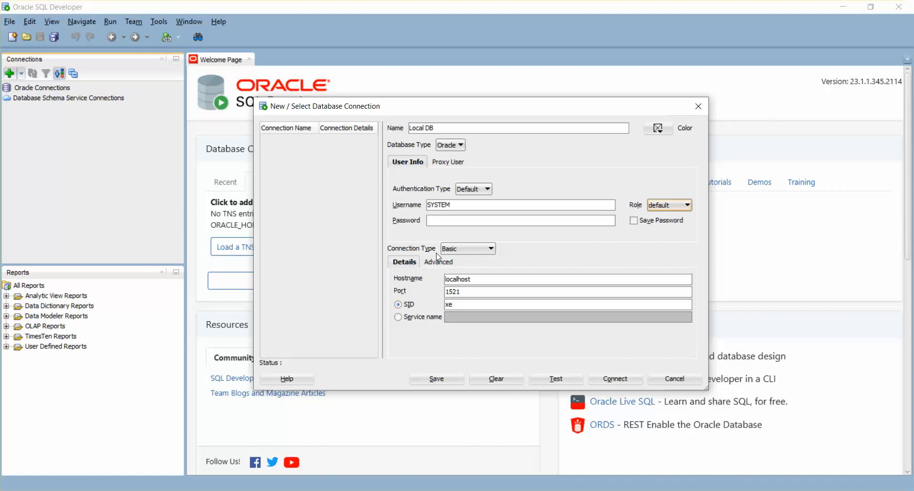
left_click(521, 220)
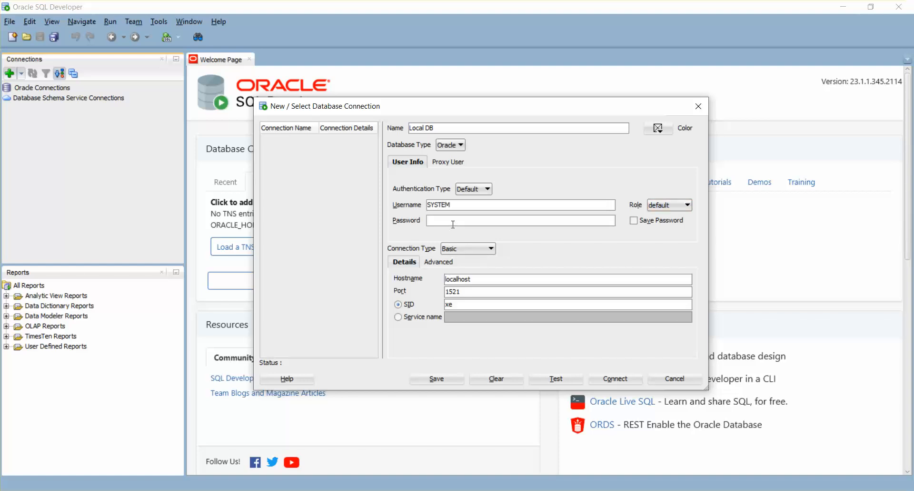
type("password")
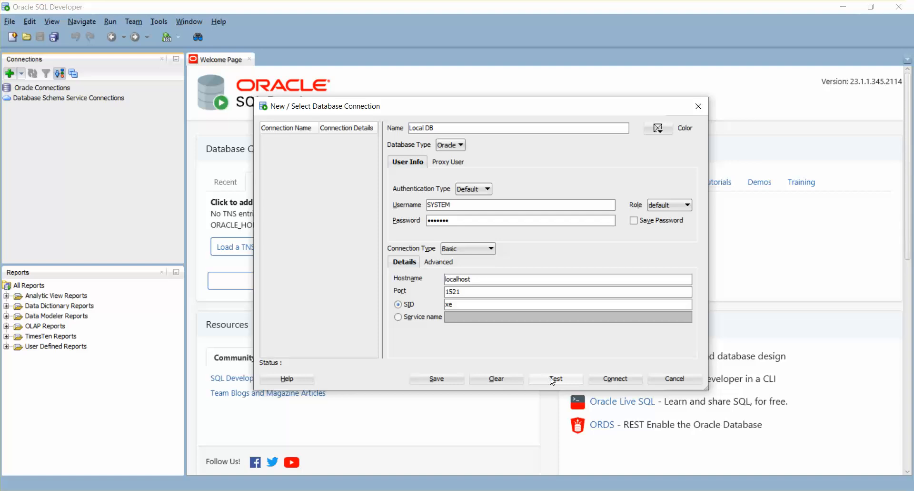
Step: Test the Local DB connection successfully, save it, and connect with it
left_click(554, 378)
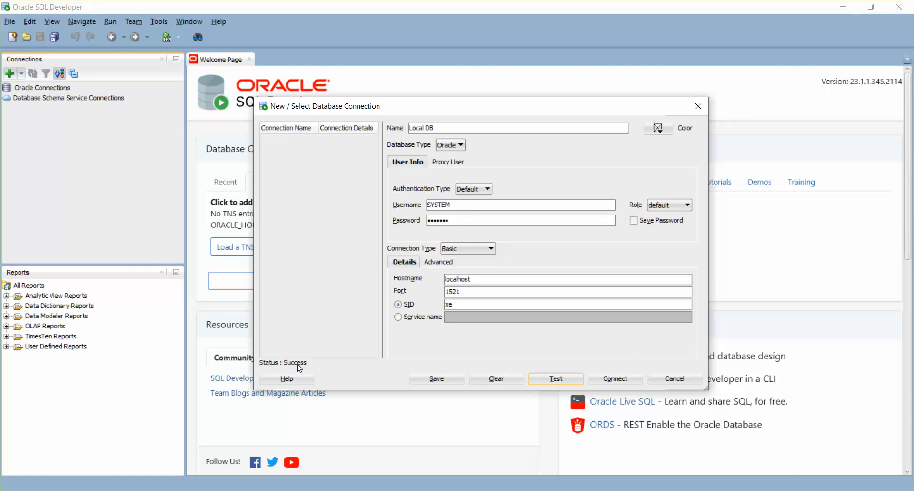
mouse_move(591, 375)
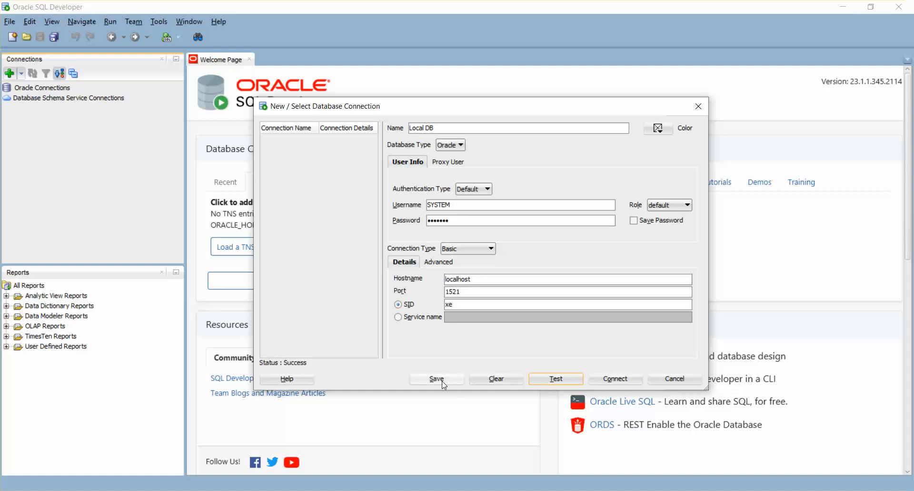
left_click(437, 378)
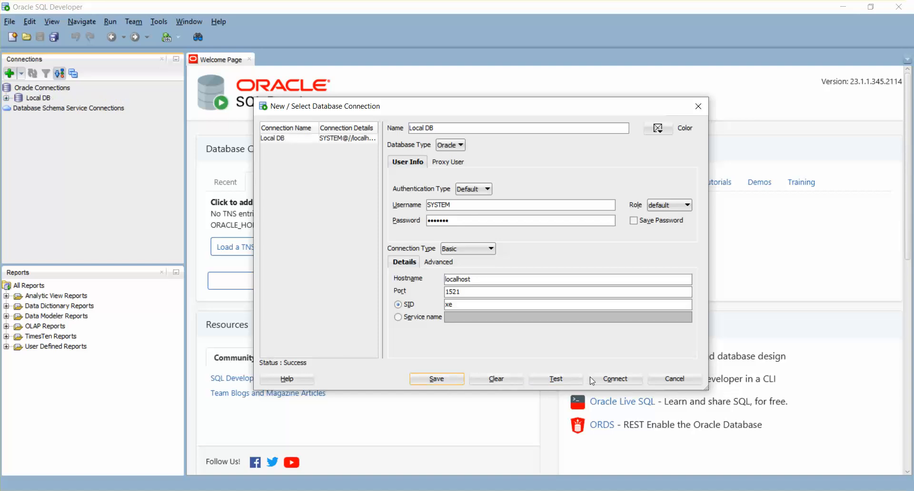
left_click(614, 378)
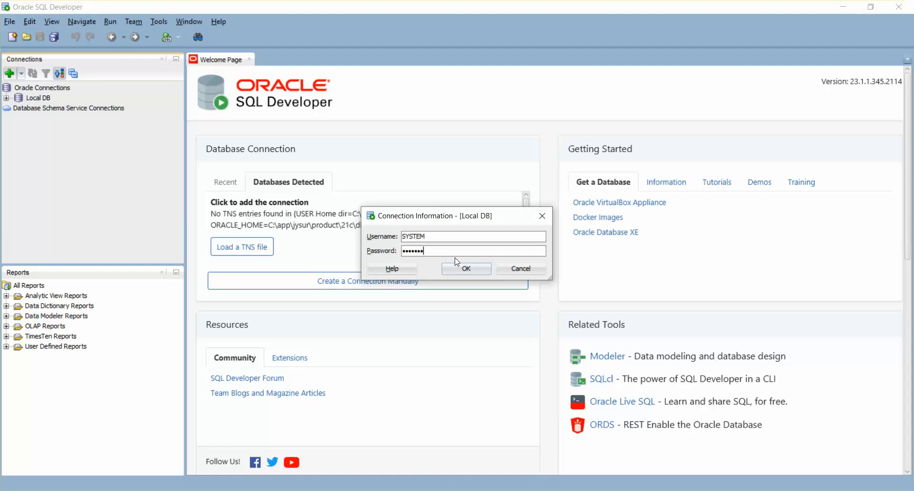
Step: Confirm the SYSTEM login and expand Local DB's filtered Tables list
left_click(465, 269)
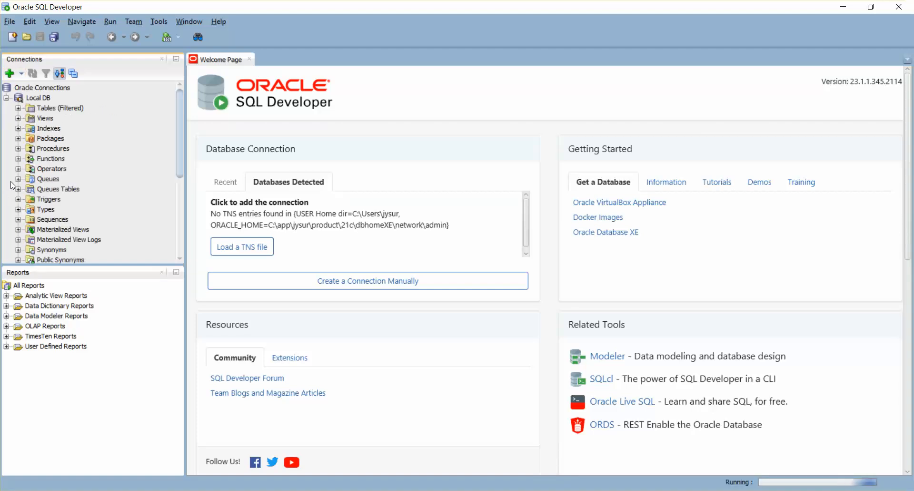
left_click(18, 108)
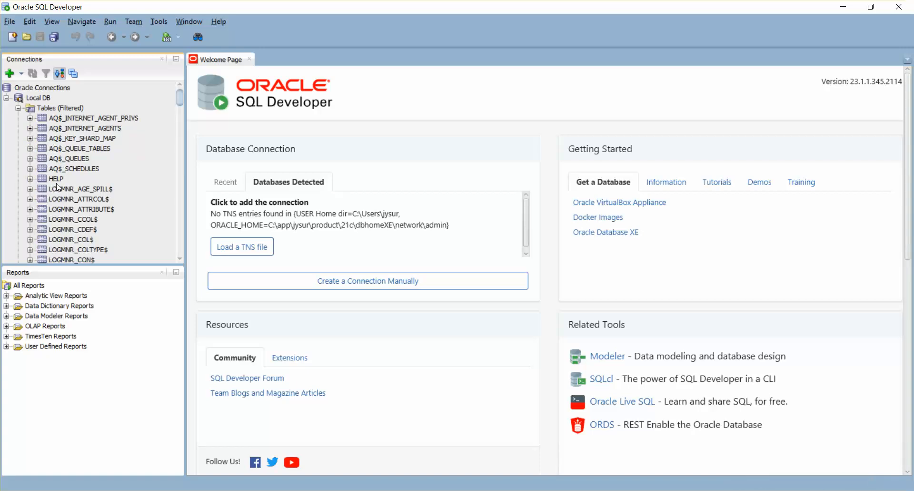
Step: Open the HELP table and view its rows of SQL*Plus command help data
double_click(56, 178)
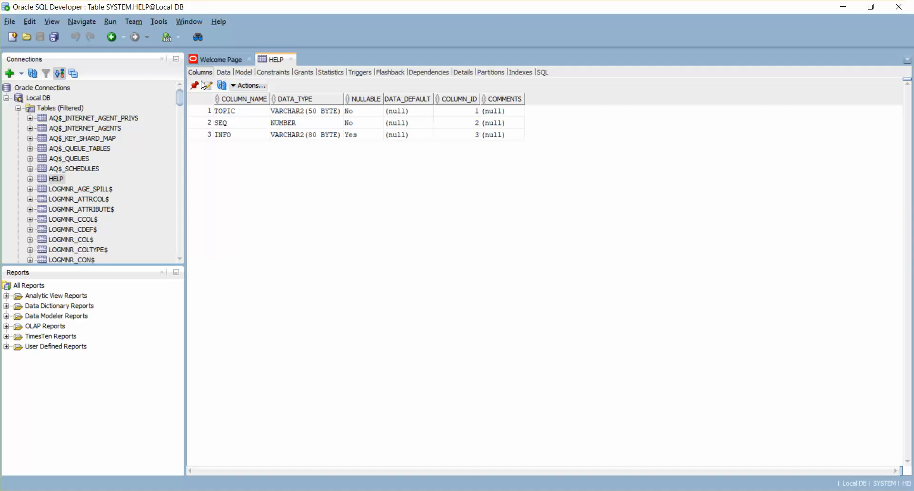
left_click(223, 72)
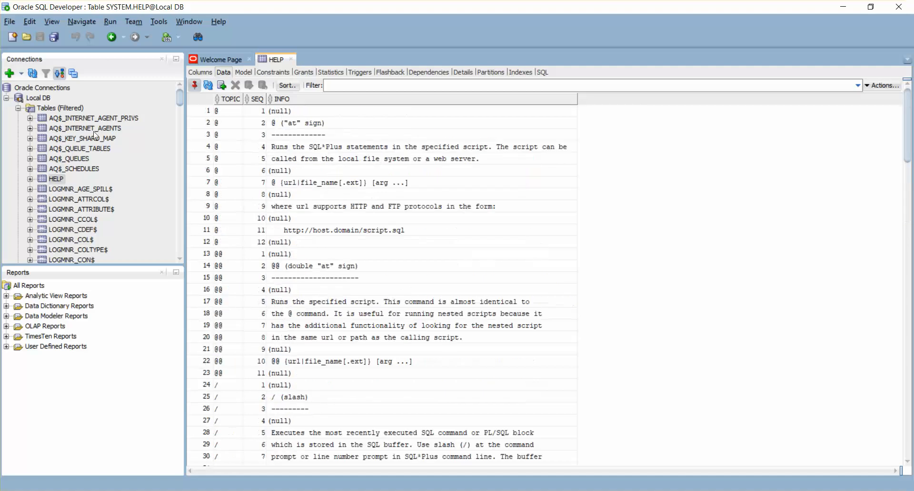
scroll("down", 3)
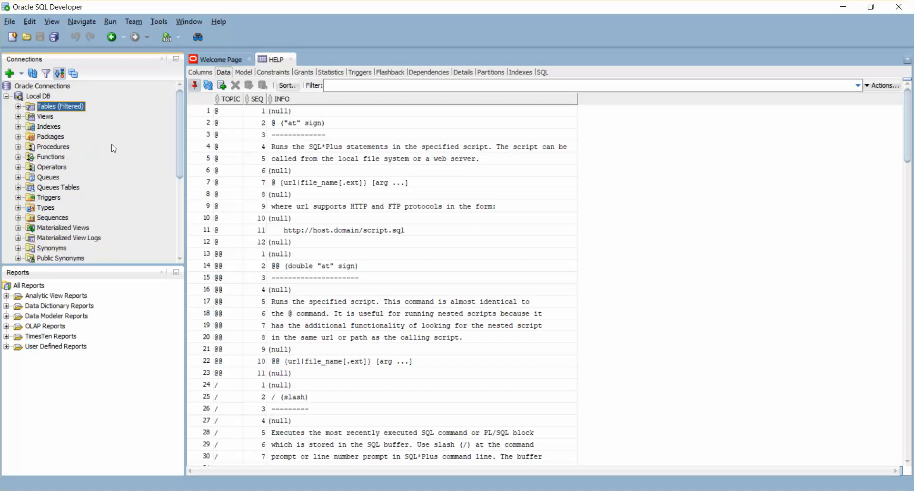
mouse_move(459, 224)
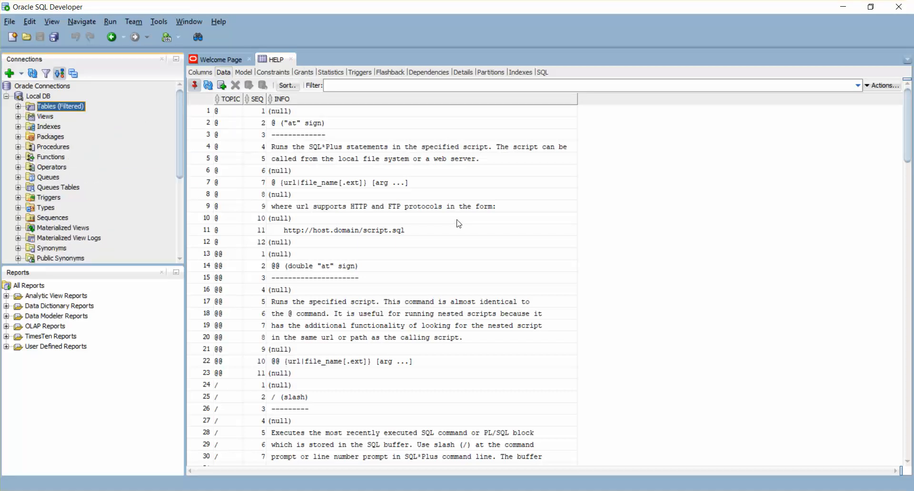
mouse_move(454, 220)
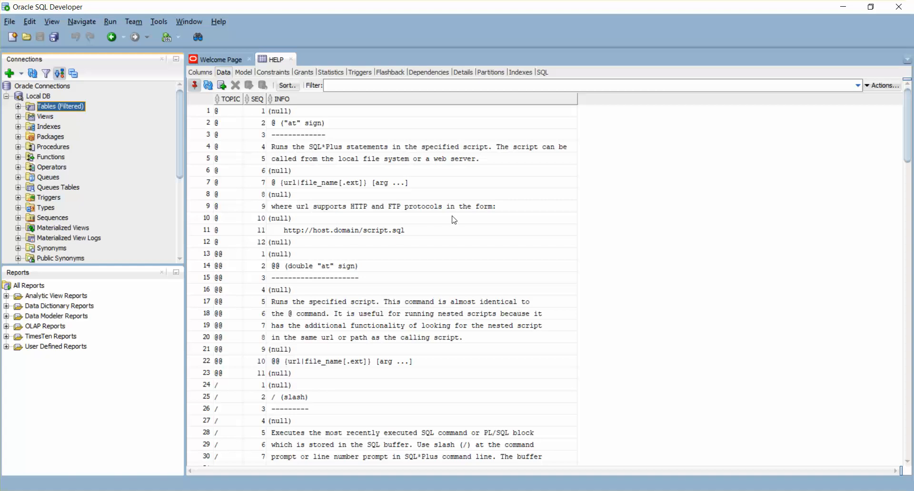